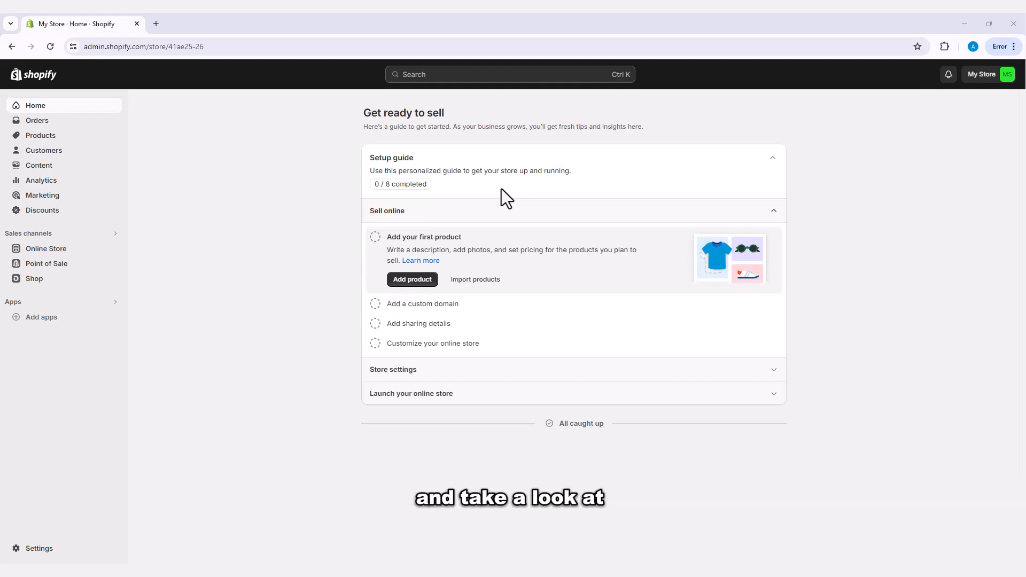
mouse_move(77, 353)
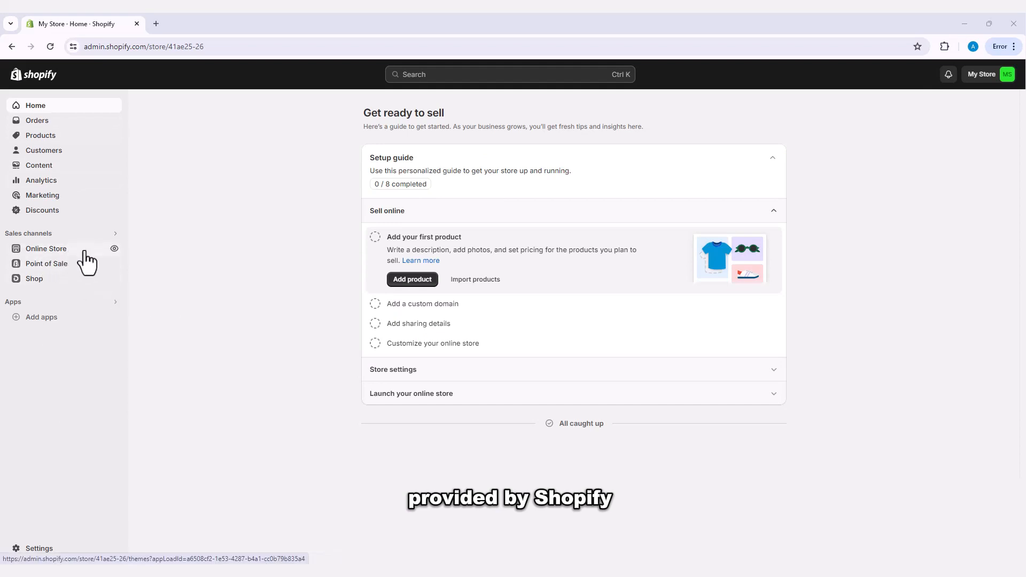
Preview the My Store online storefront in a new tab from Online Store.
left_click(46, 248)
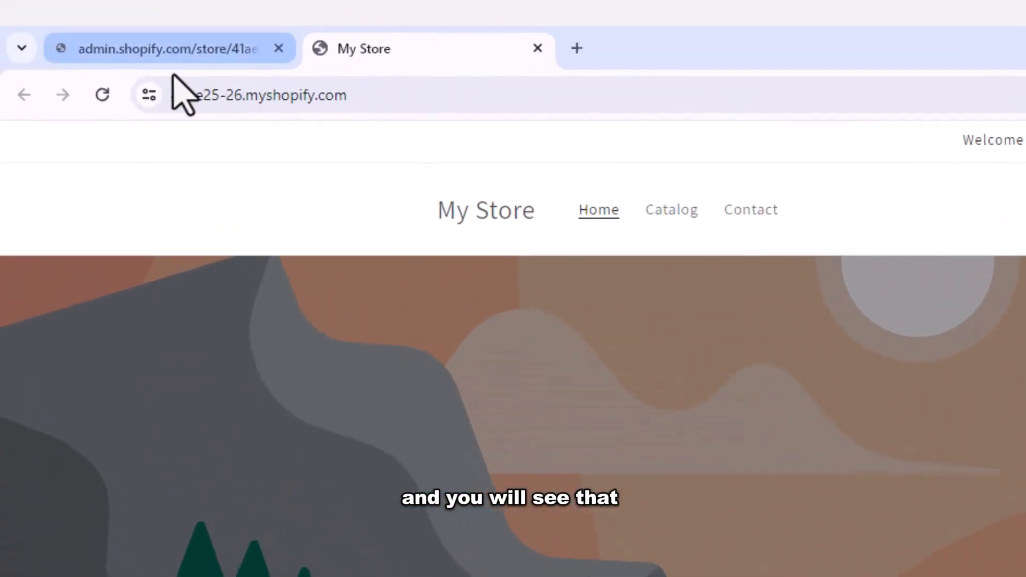
Switch back to the admin.shopify.com tab showing the Home dashboard.
left_click(262, 95)
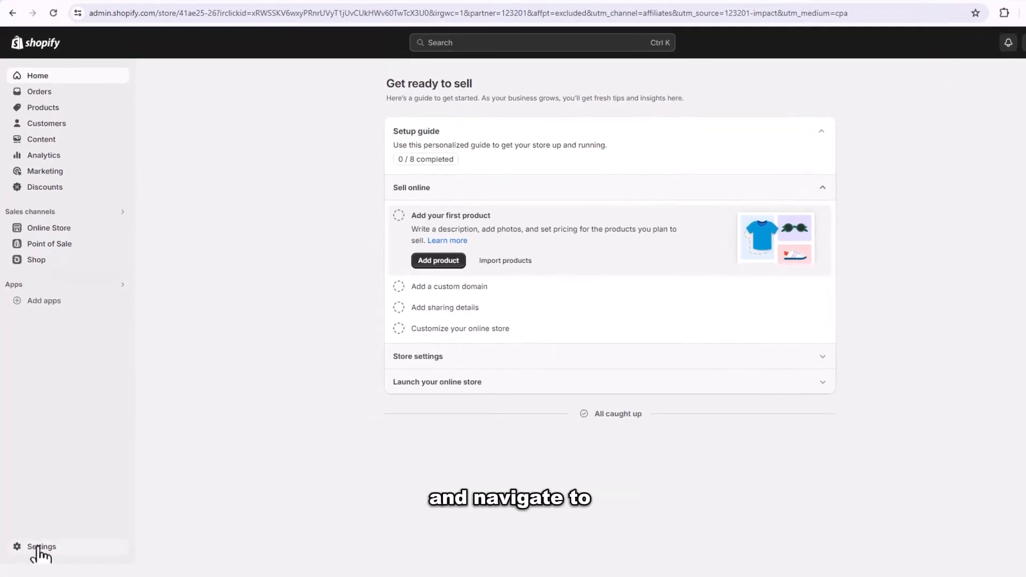
Open Settings and go to Domains, showing the default myshopify.com primary domain.
left_click(41, 546)
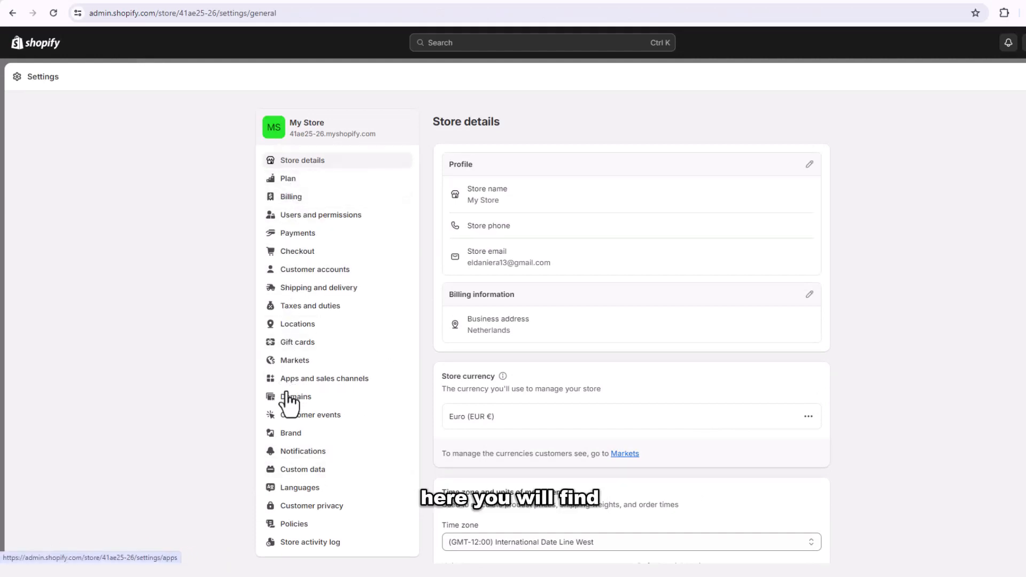
mouse_move(299, 524)
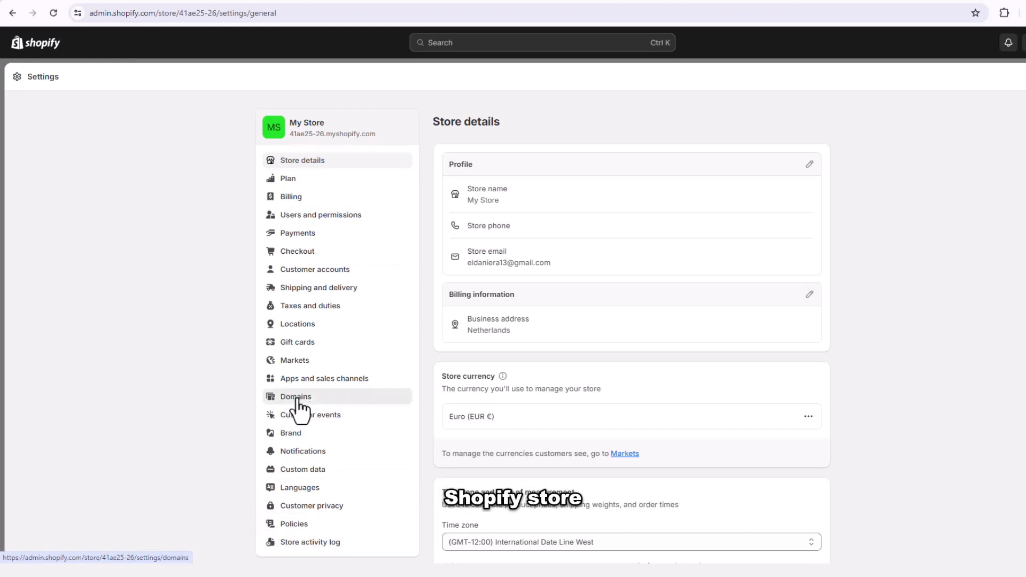
left_click(295, 396)
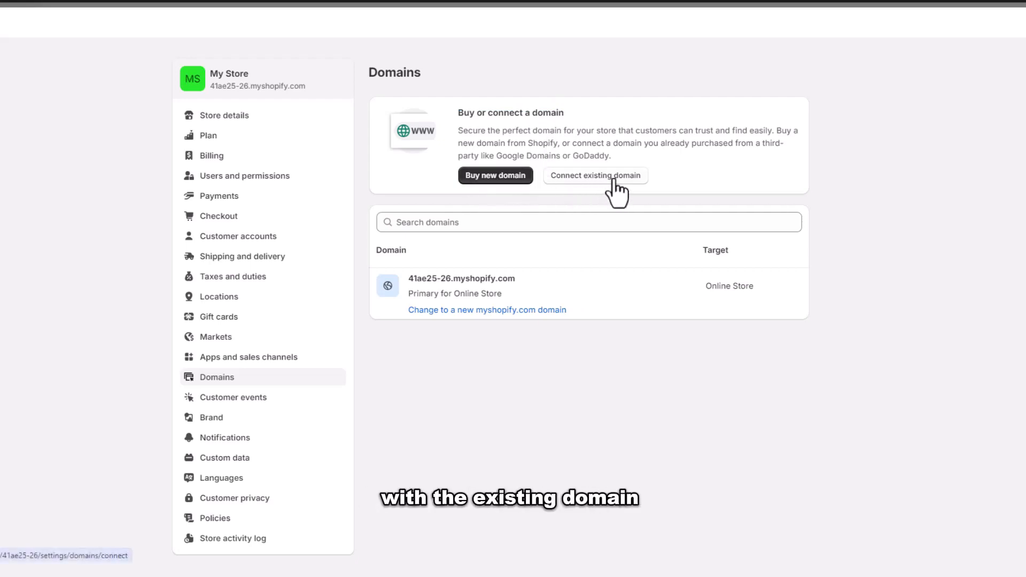
left_click(595, 175)
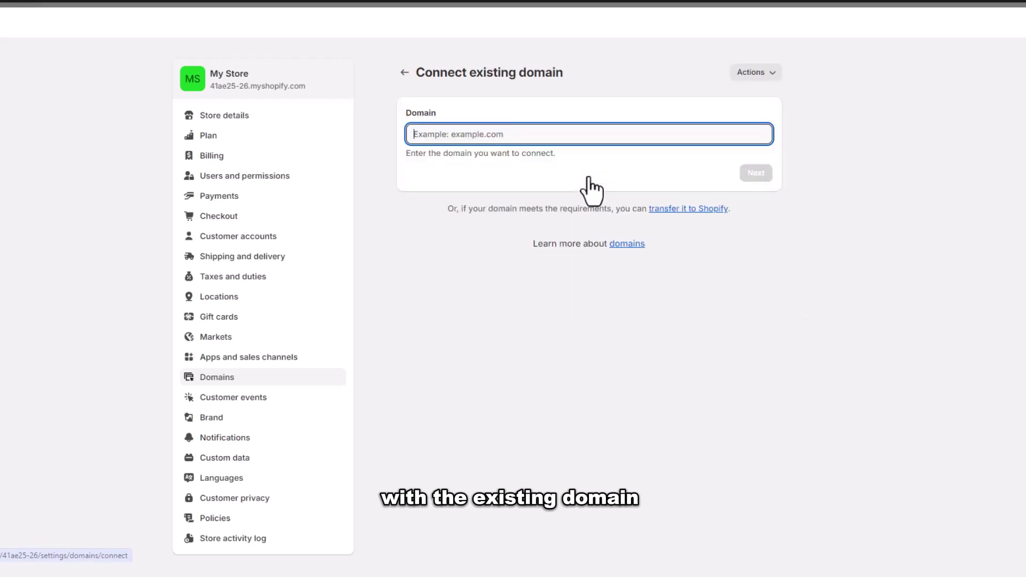
mouse_move(551, 159)
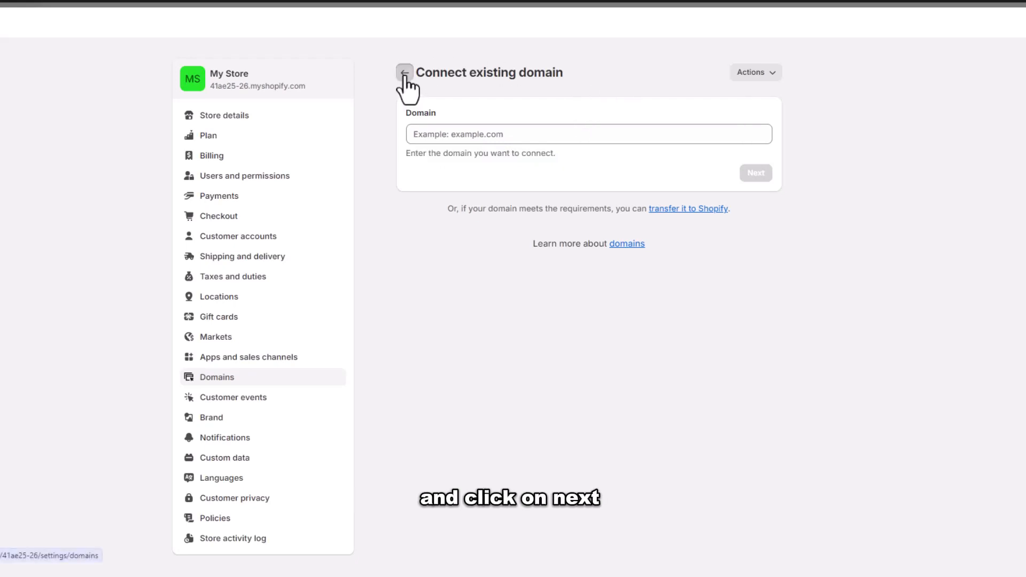
left_click(404, 72)
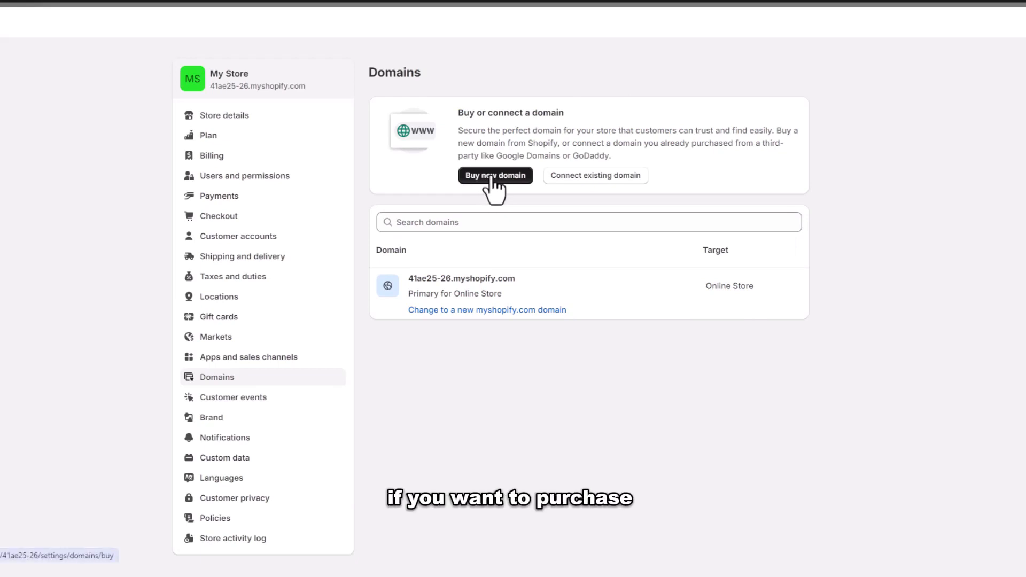
Search for 'Eldaniera' under Buy new domain to see available extensions and prices.
left_click(494, 175)
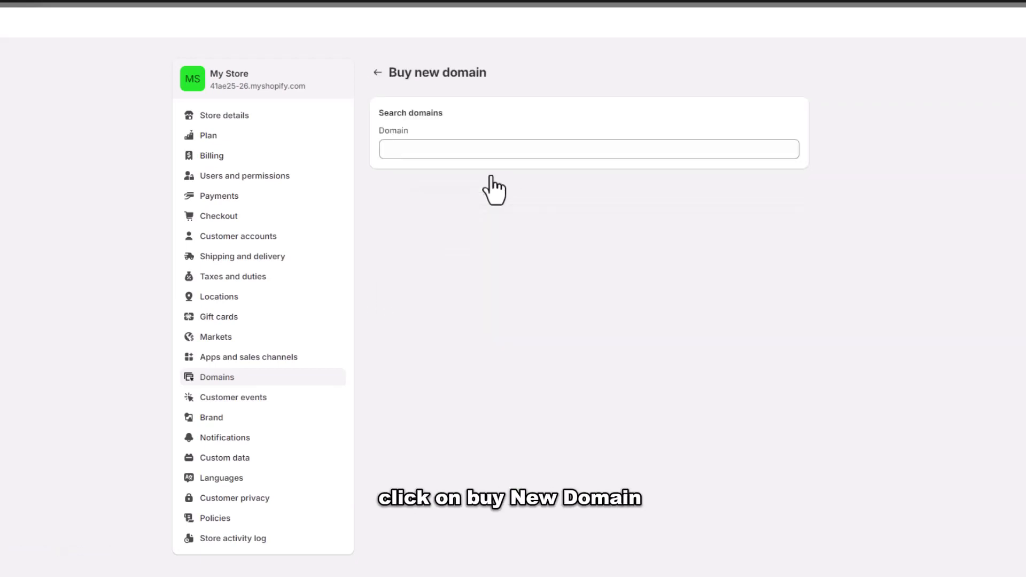
left_click(587, 149)
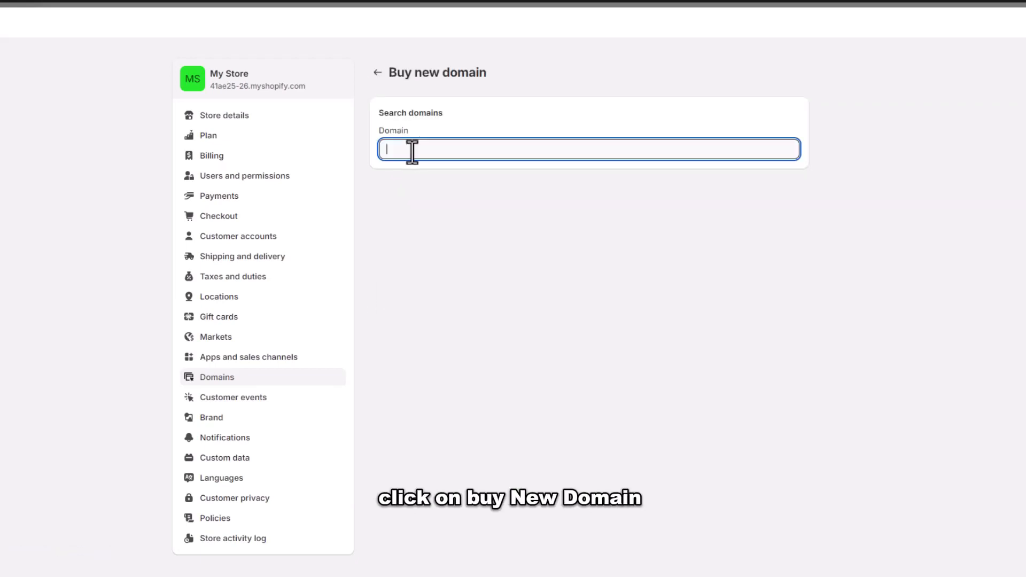
type("Eldanitra")
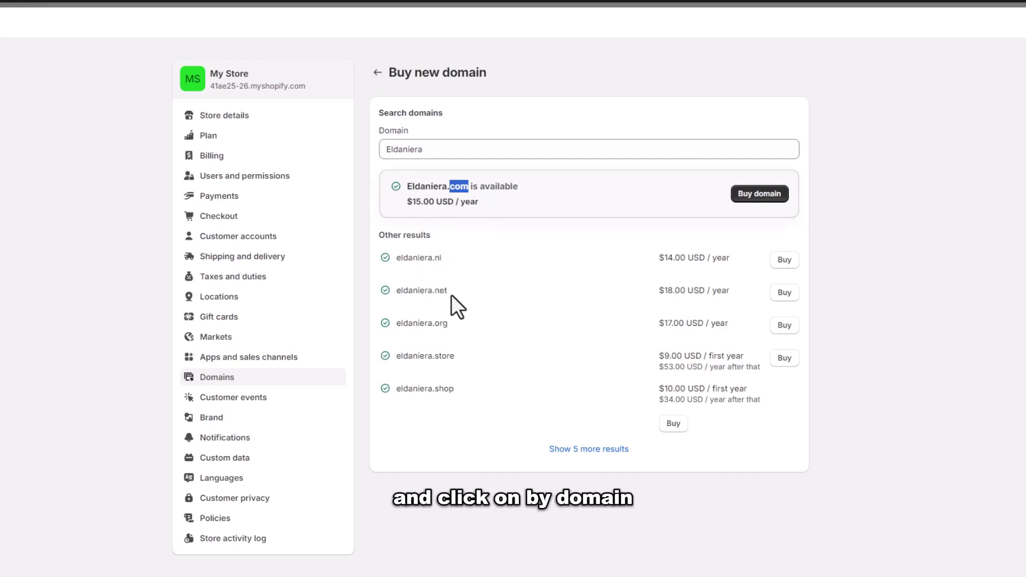
mouse_move(435, 355)
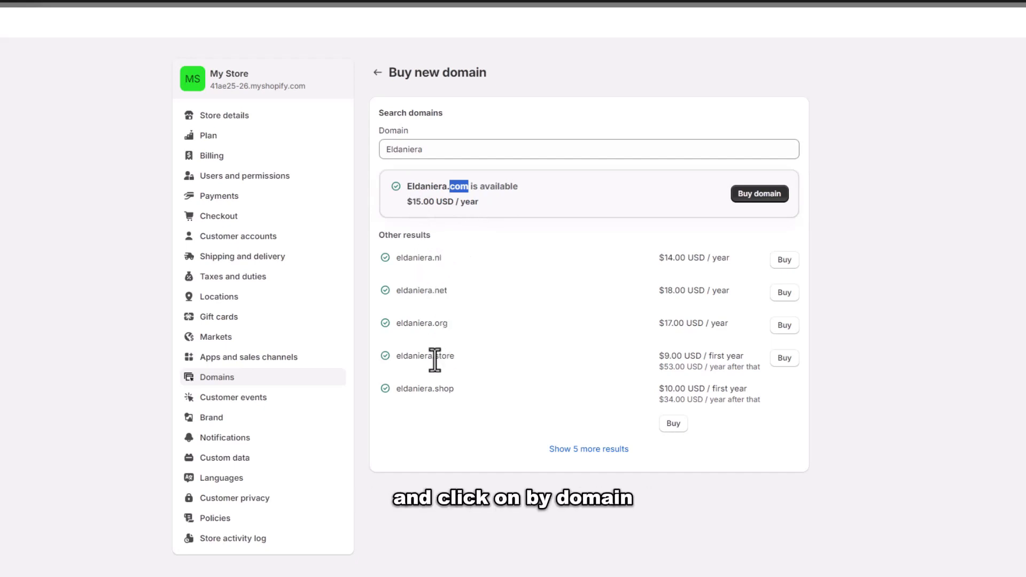
mouse_move(555, 327)
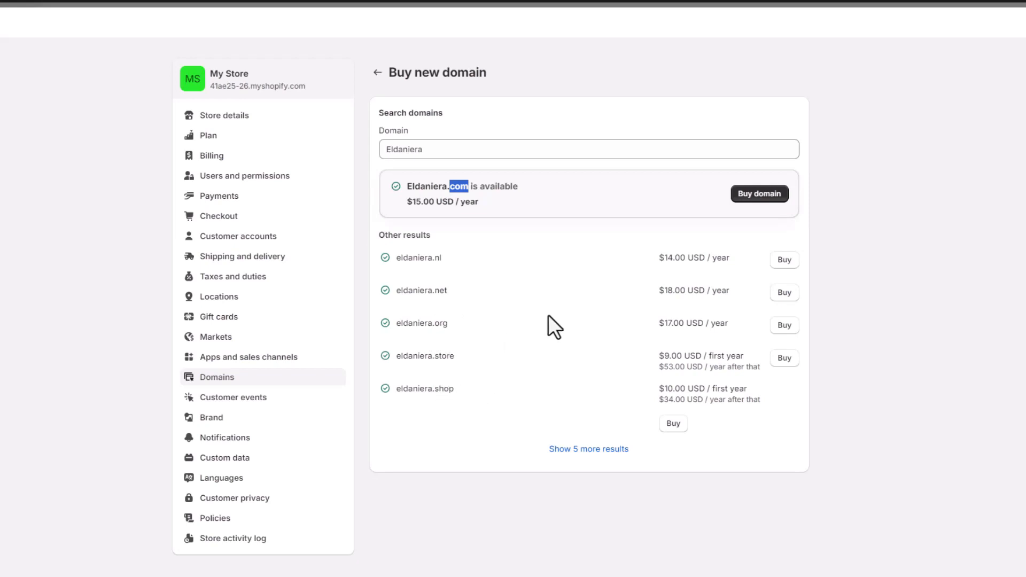
mouse_move(759, 193)
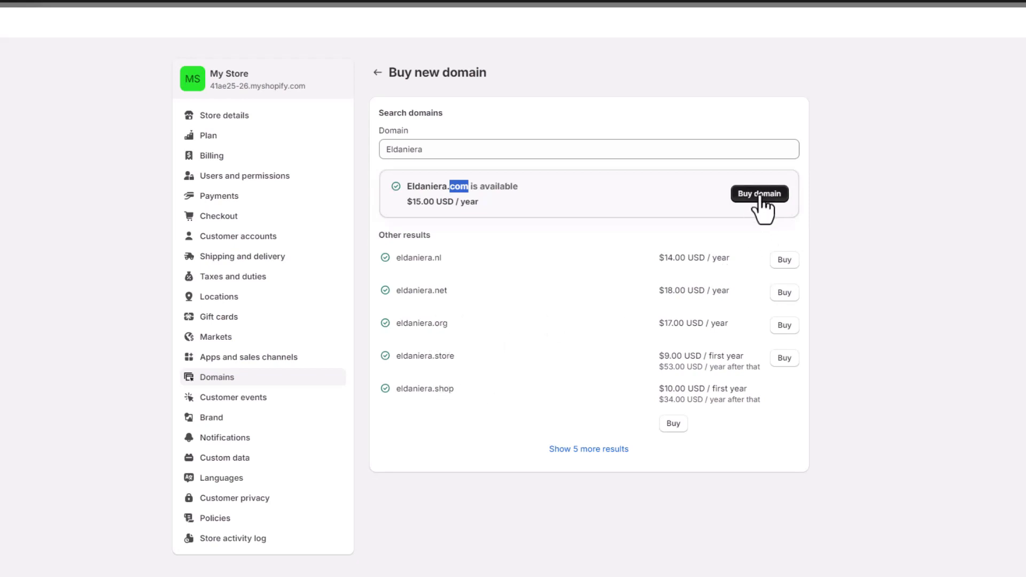
Start buying Eldaniera.com at $15 per year with auto-renew.
left_click(758, 194)
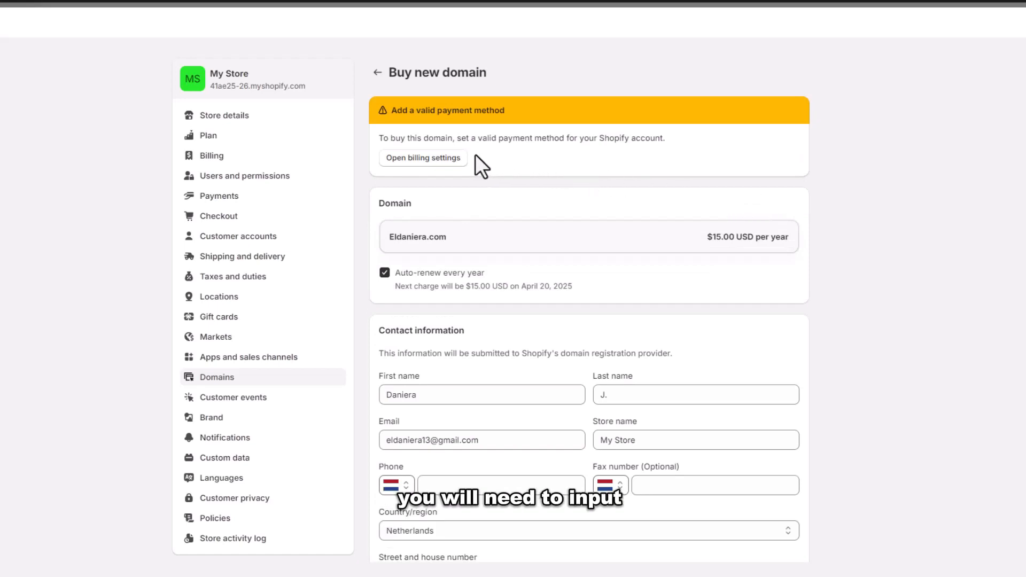
mouse_move(419, 127)
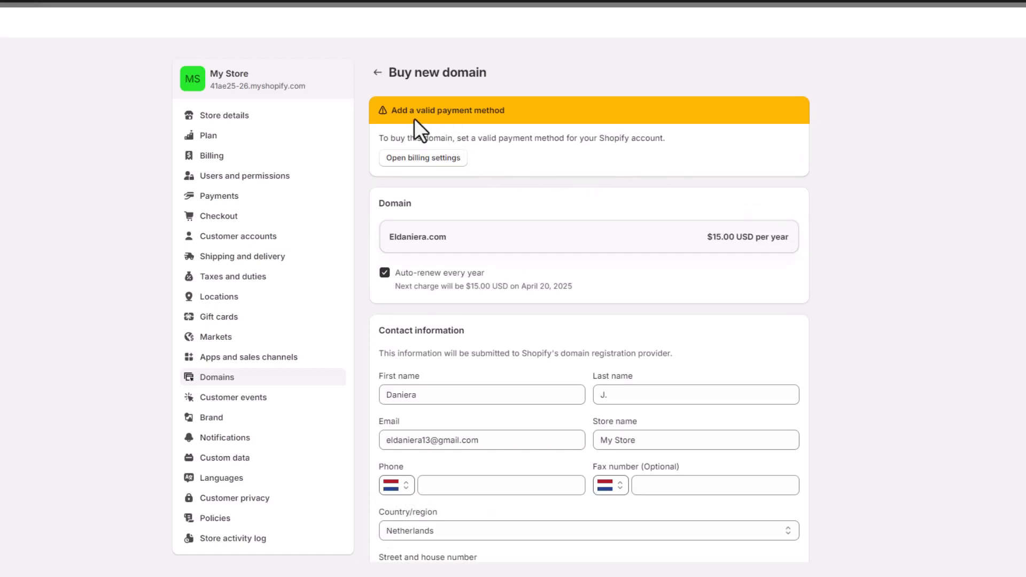
mouse_move(507, 121)
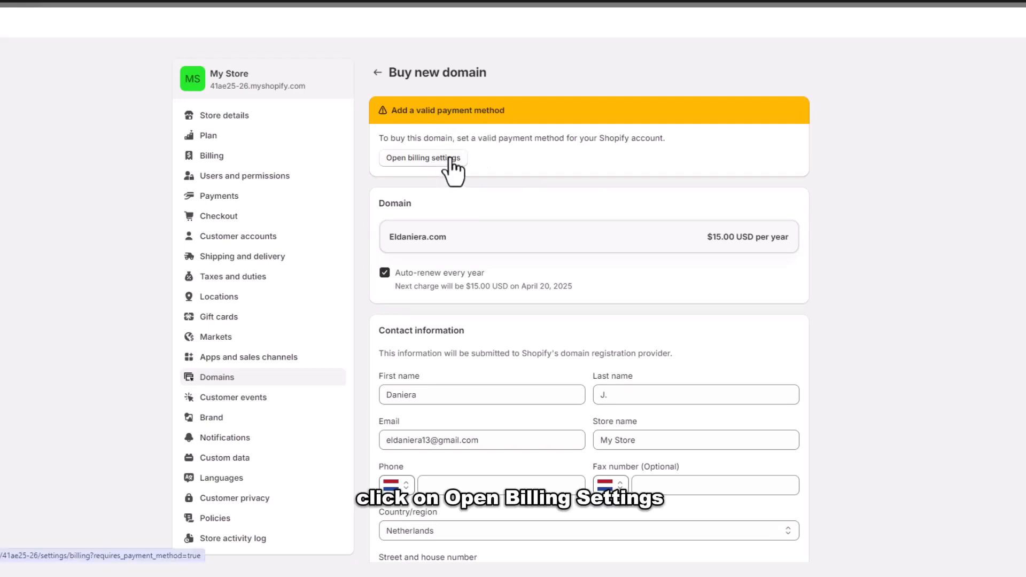
Follow the payment warning banner to the Billing settings page.
left_click(423, 158)
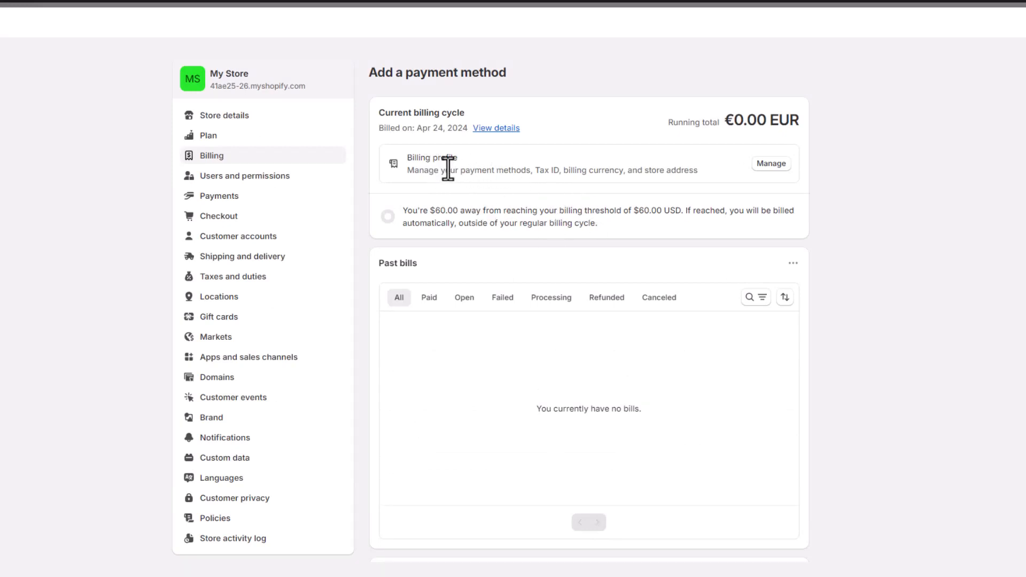
mouse_move(619, 190)
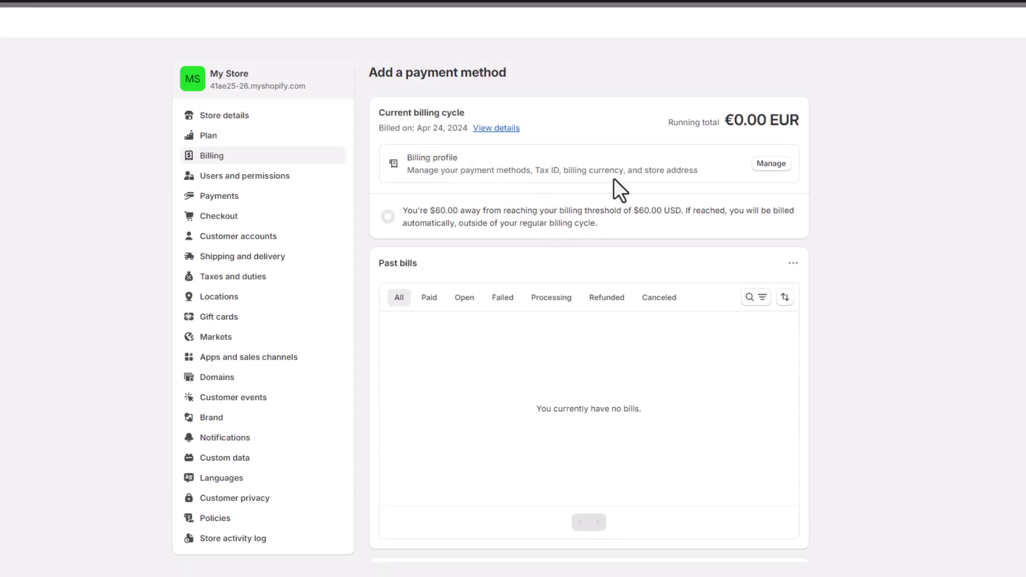
Open the billing profile to review payment methods, VAT number, and Netherlands/EUR address.
left_click(771, 164)
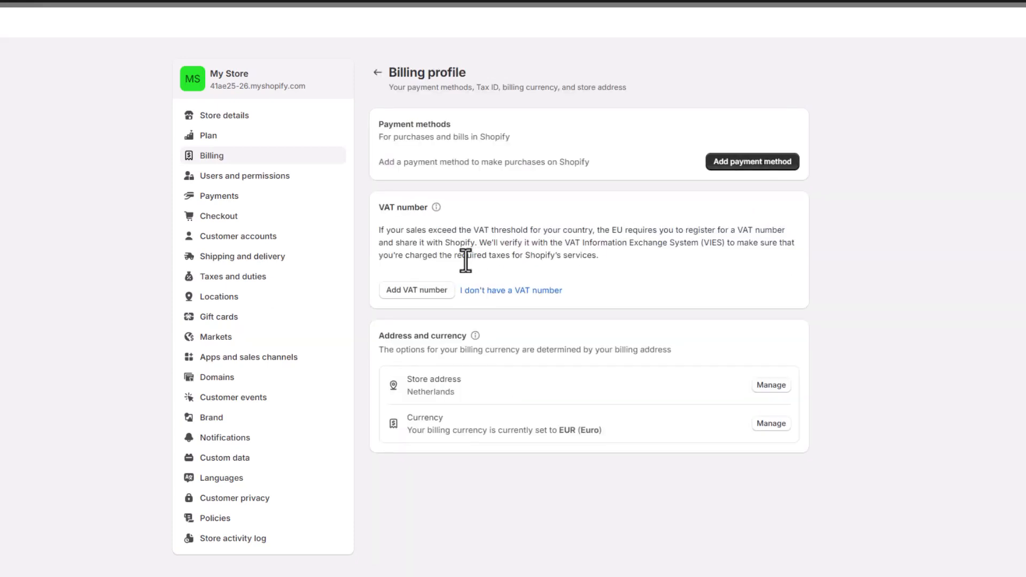
mouse_move(748, 177)
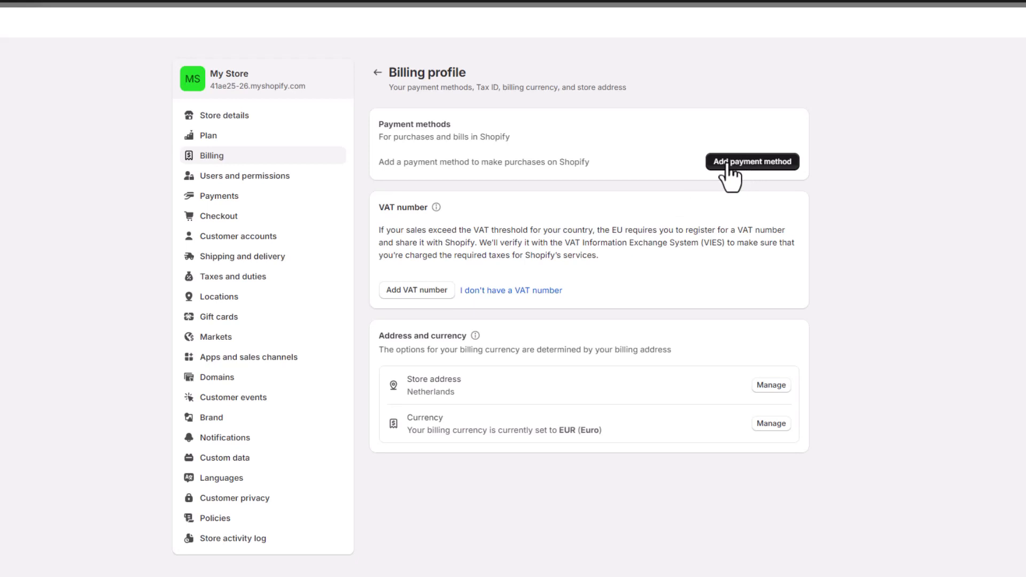
mouse_move(576, 205)
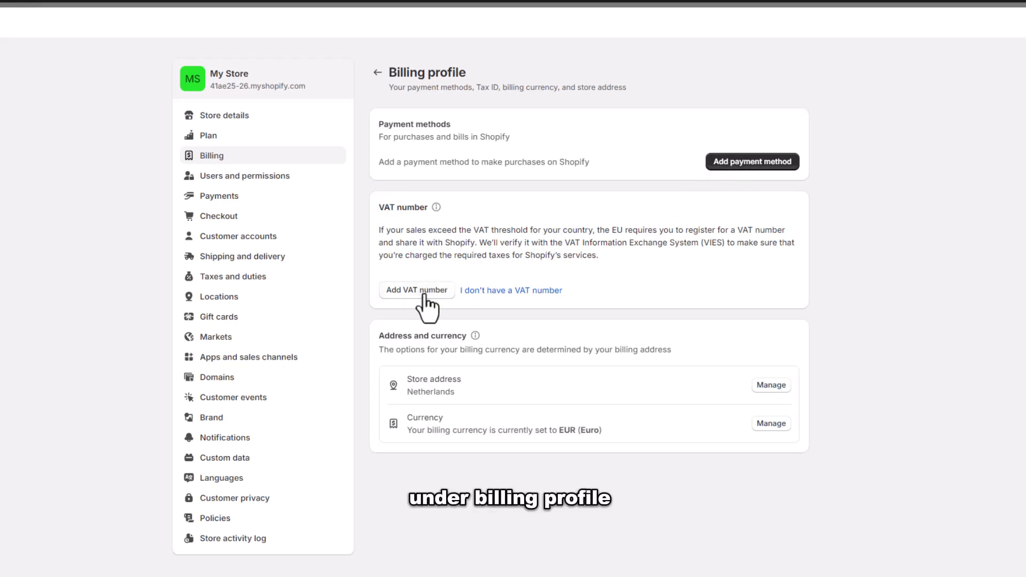
mouse_move(778, 417)
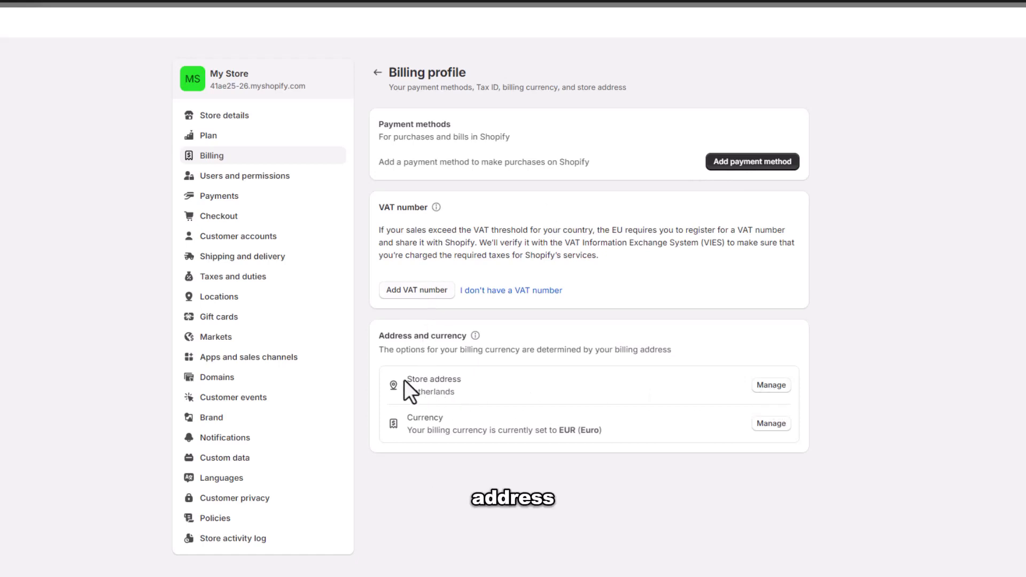
double_click(434, 379)
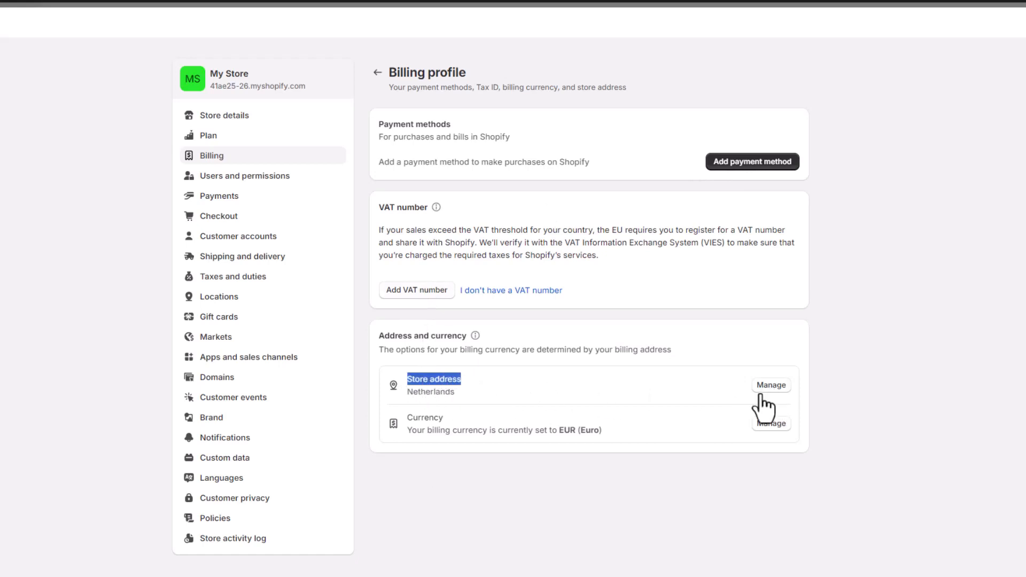
mouse_move(468, 425)
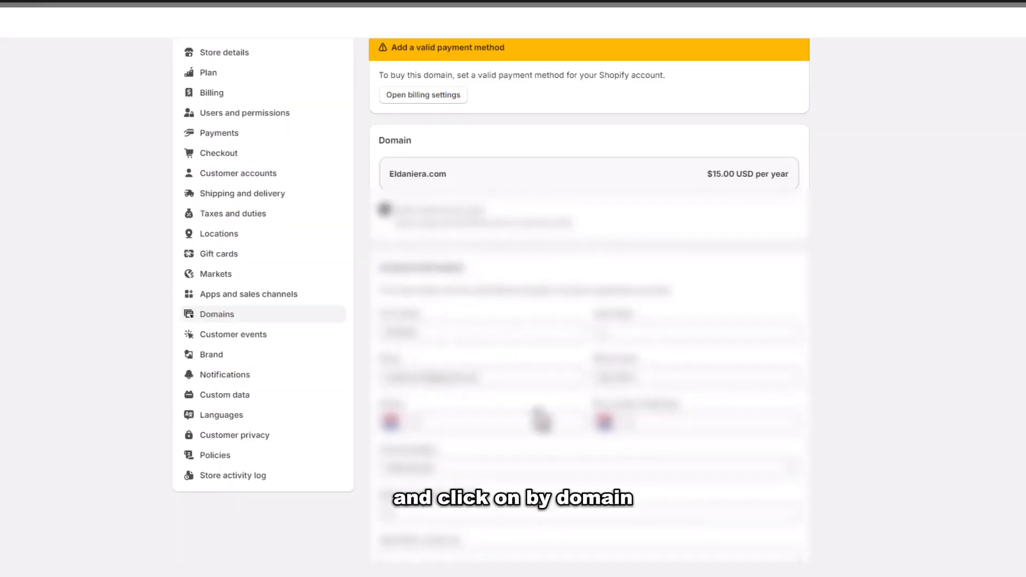
Fill in the Eldaniera.com contact information, then go back to the Domains overview.
scroll("down", 3)
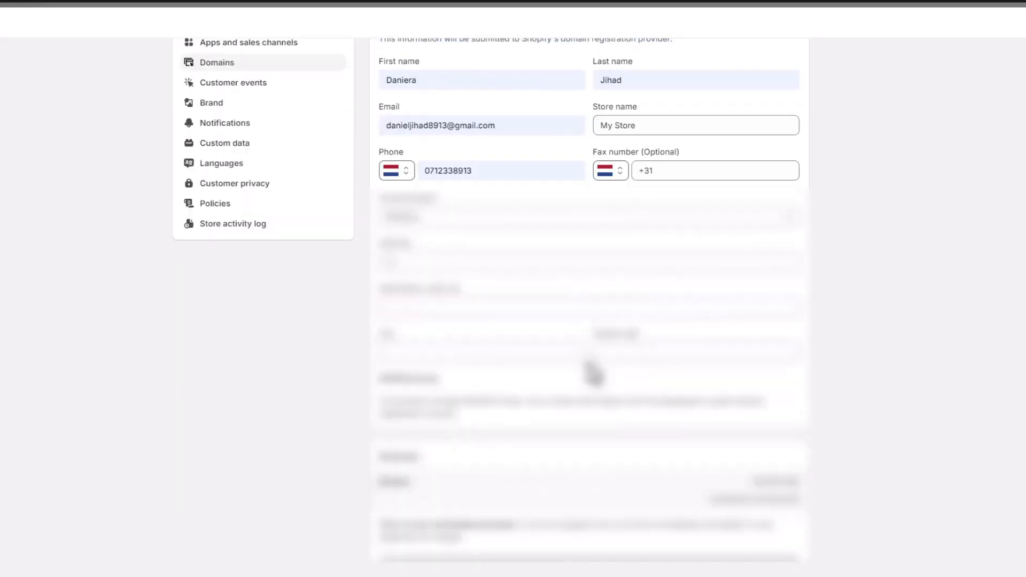
left_click(589, 260)
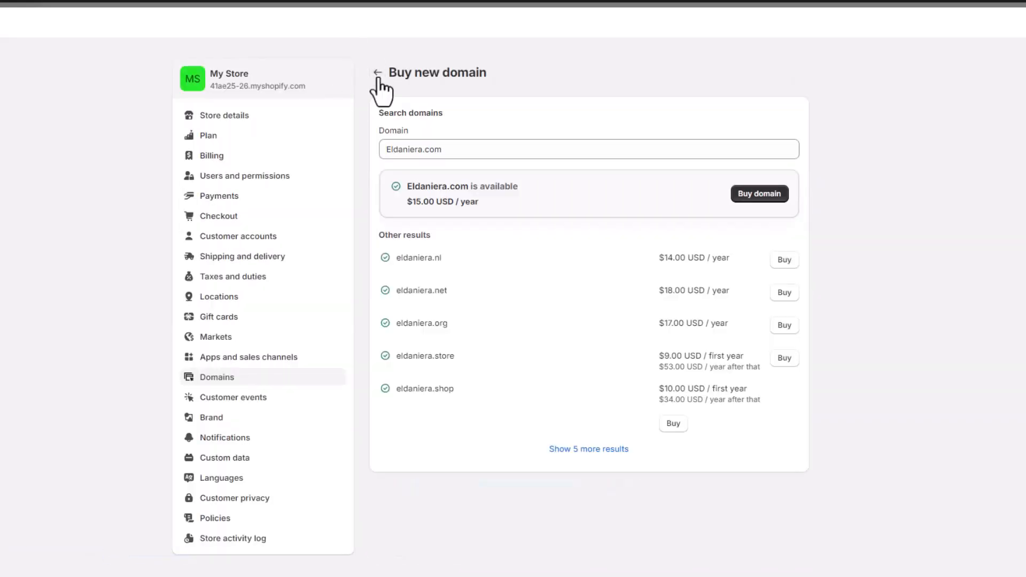
left_click(377, 72)
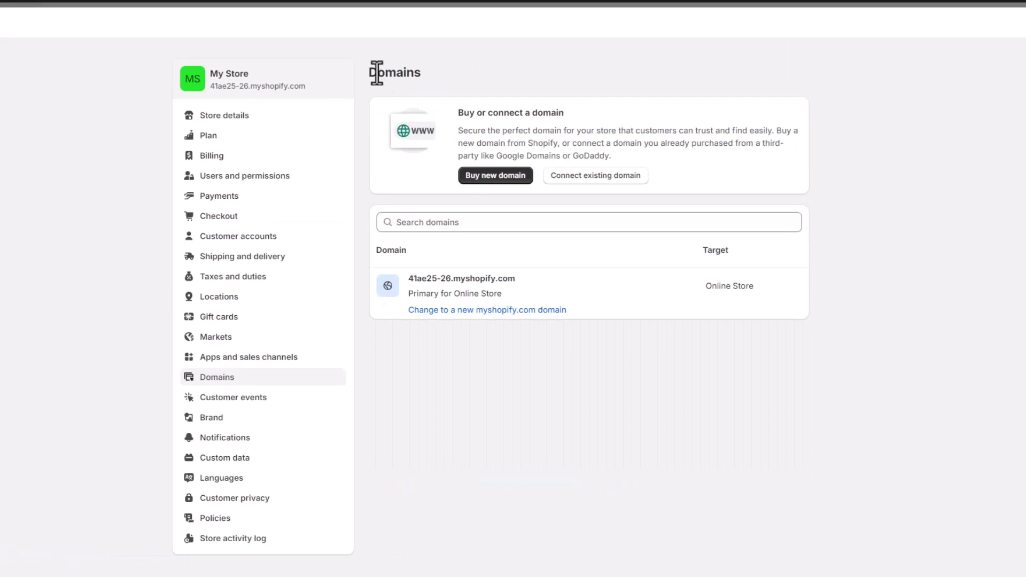